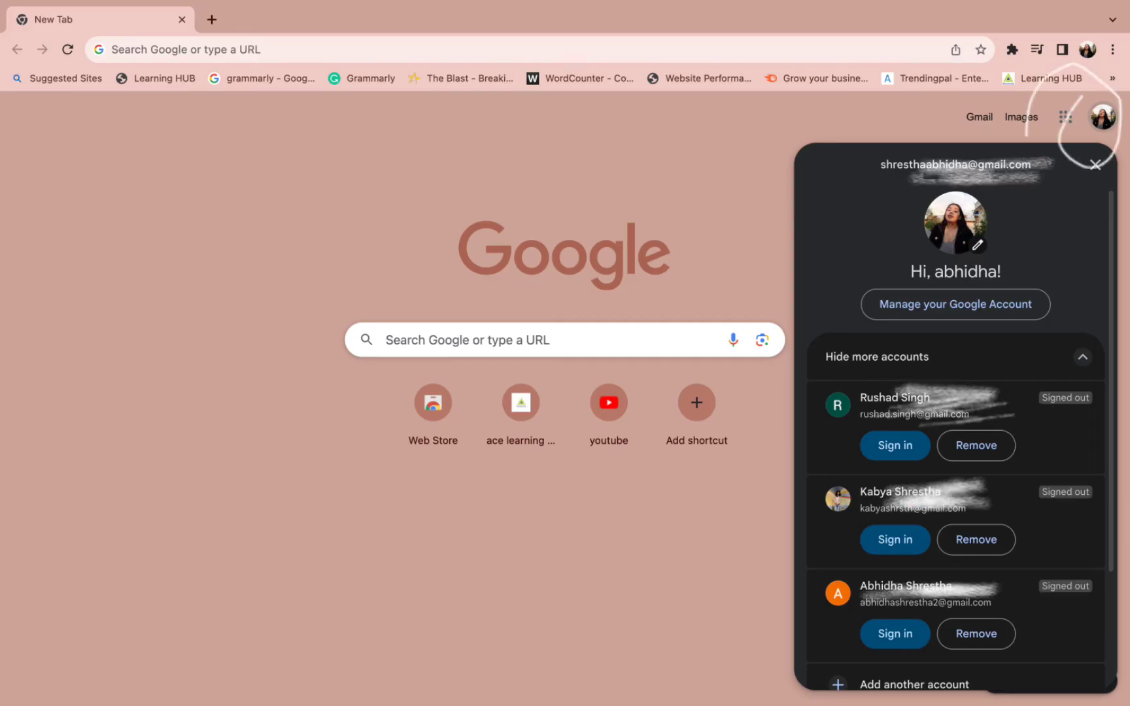
# - Sign the main Google account out from the bottom of the profile account panel
pyautogui.scroll(-3)
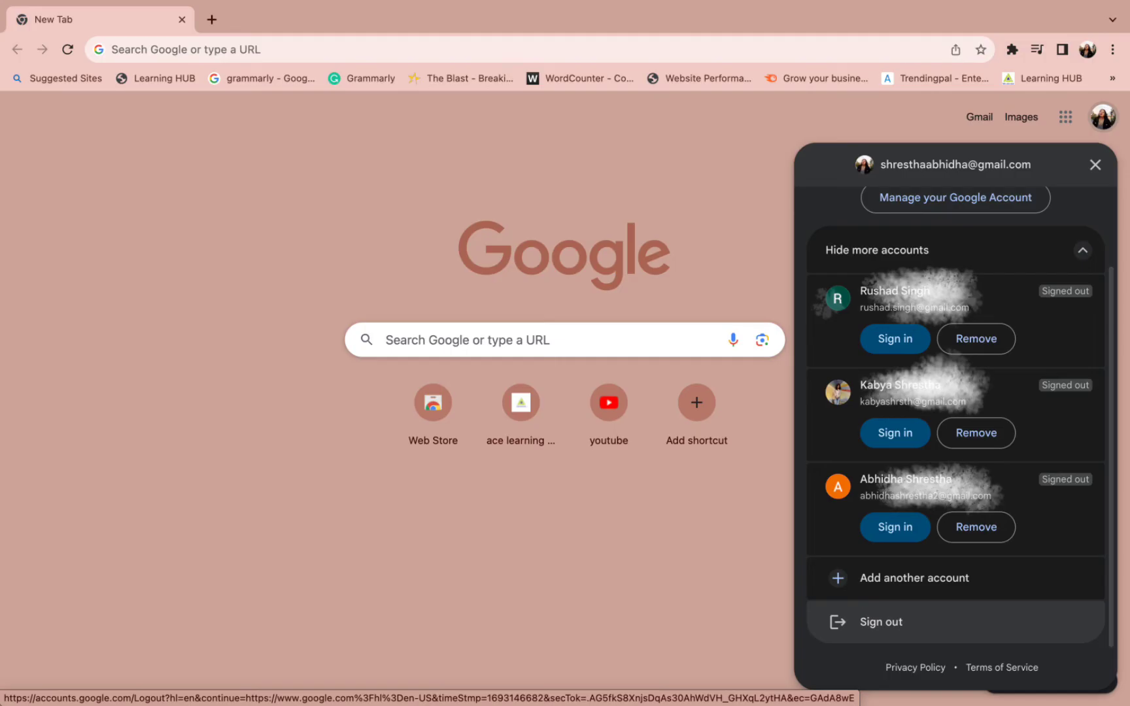
pyautogui.click(879, 622)
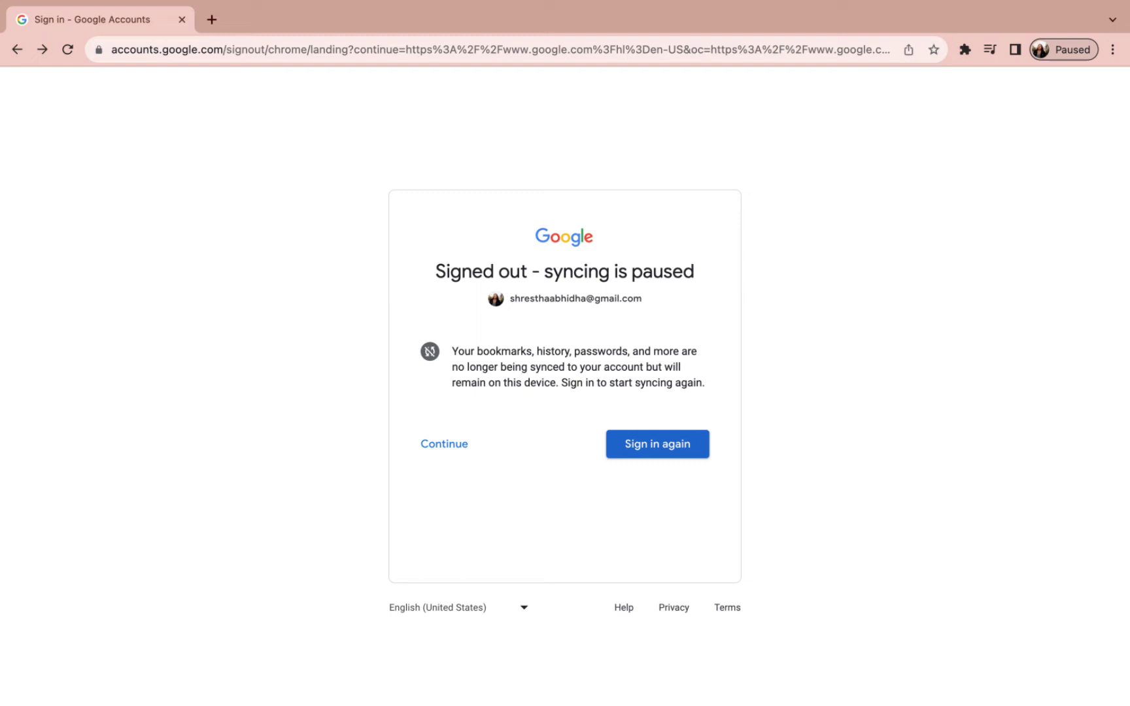
# - Choose Sign in again on the 'Signed out - syncing is paused' page
pyautogui.click(657, 443)
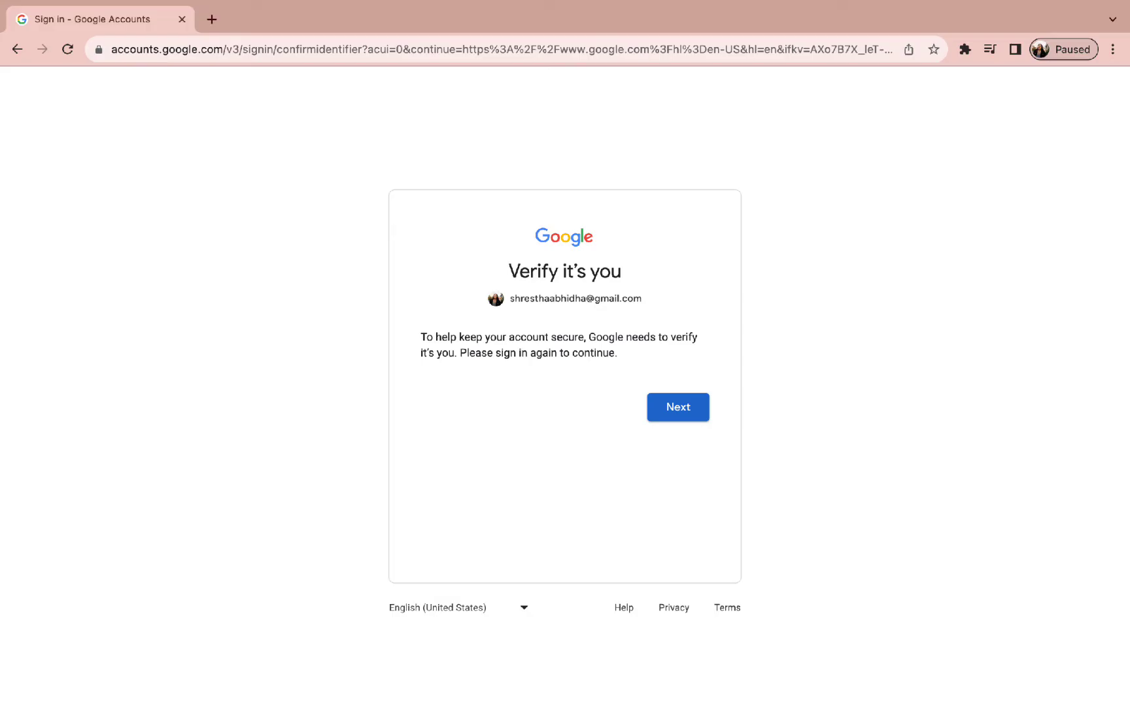
# - Continue past verification to Remove an account and mark the third account for removal
pyautogui.click(677, 406)
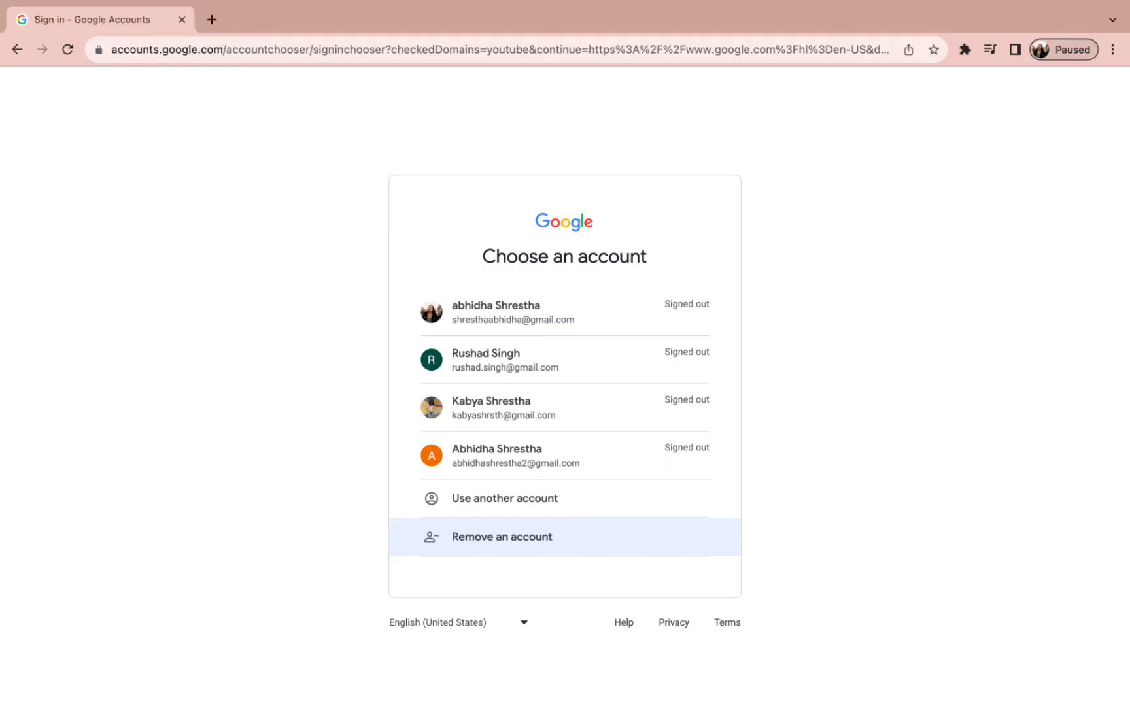
pyautogui.click(502, 536)
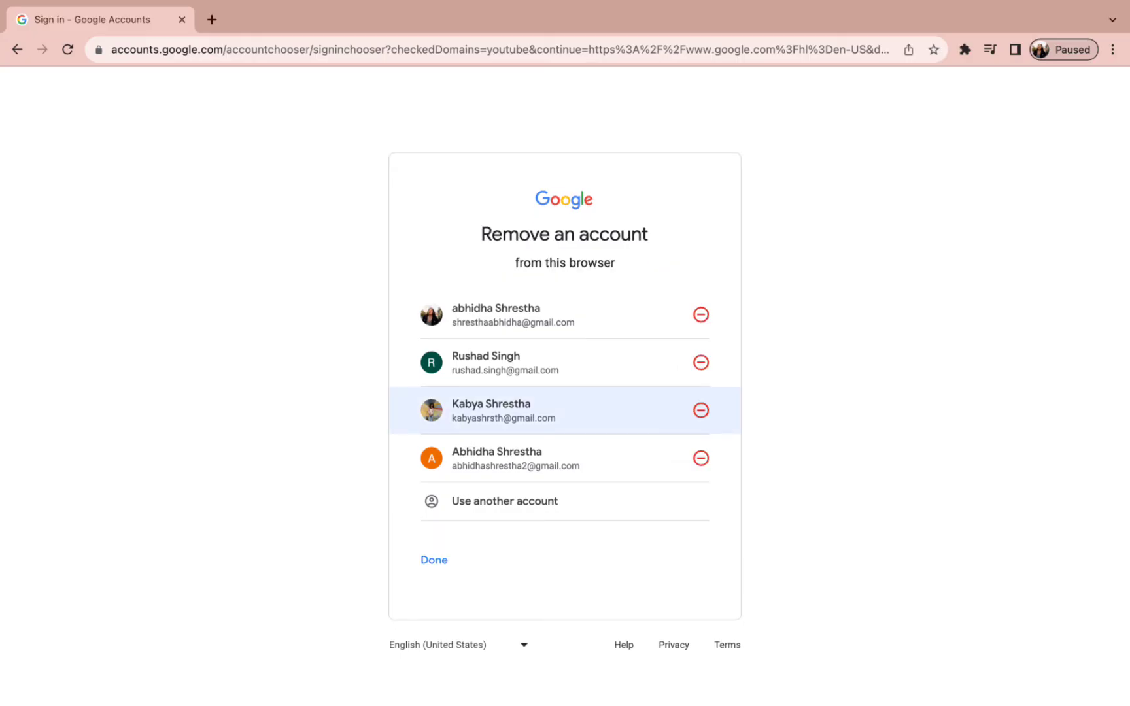
pyautogui.click(701, 410)
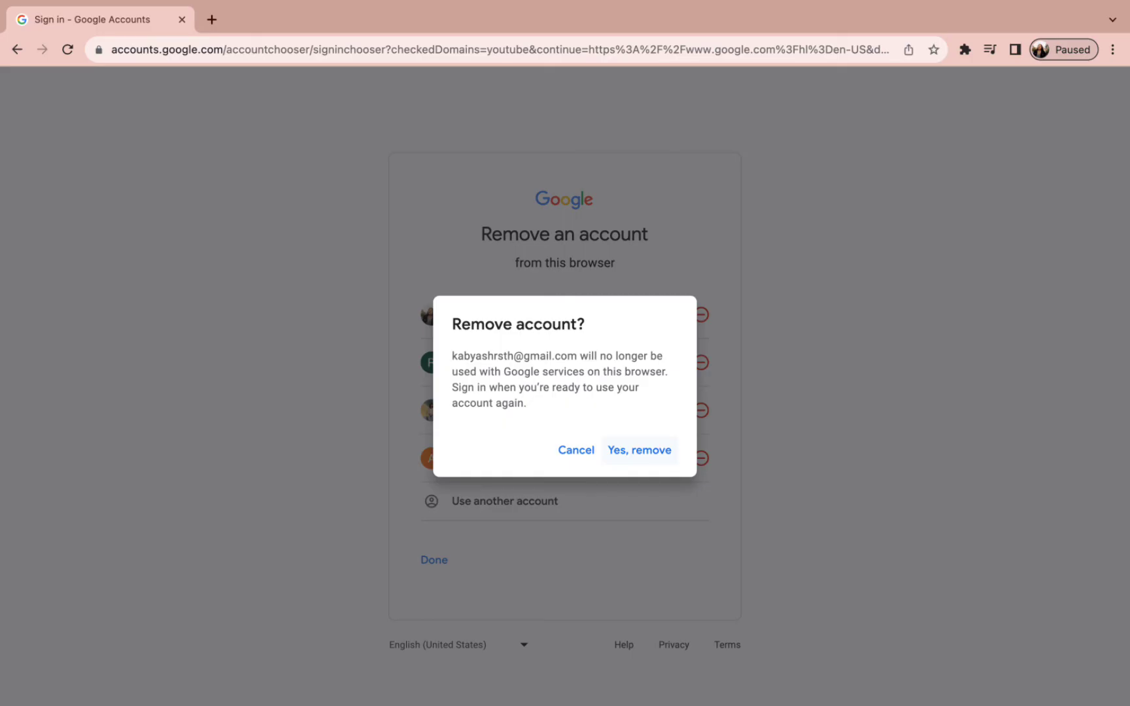